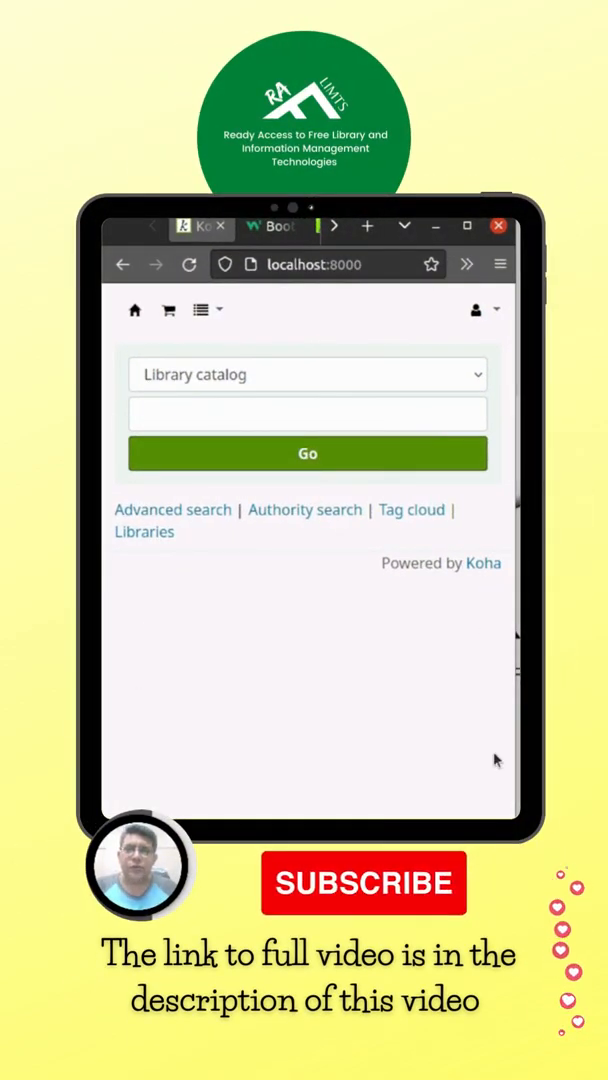
- Switch to the W3Schools Bootstrap 4 Buttons tutorial tab
left_click(272, 228)
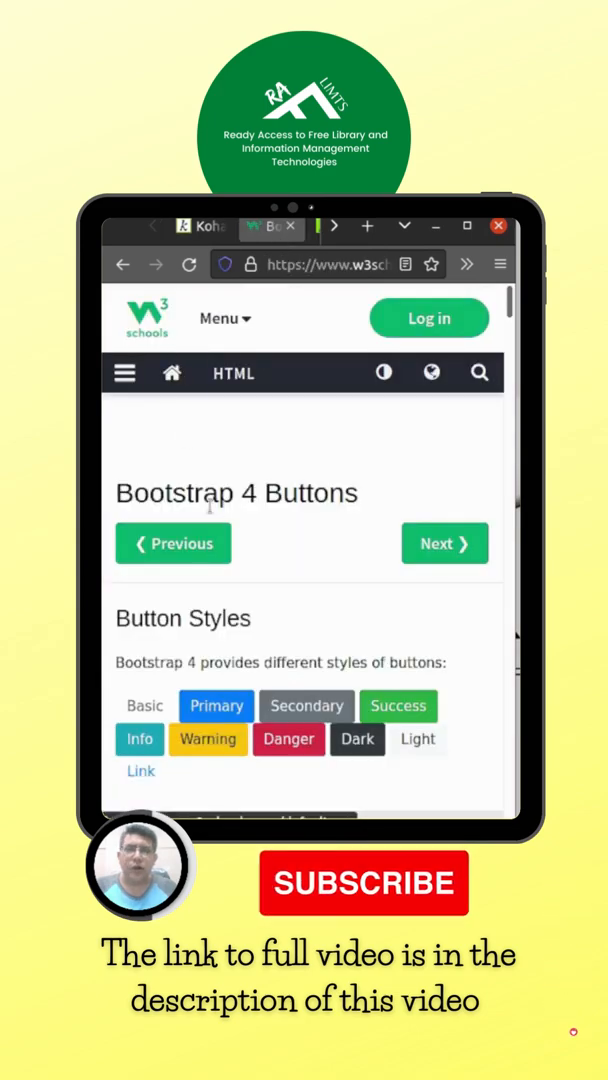
- Scroll the Bootstrap 4 Buttons page down to the Button Outline examples and code
scroll("down", 3)
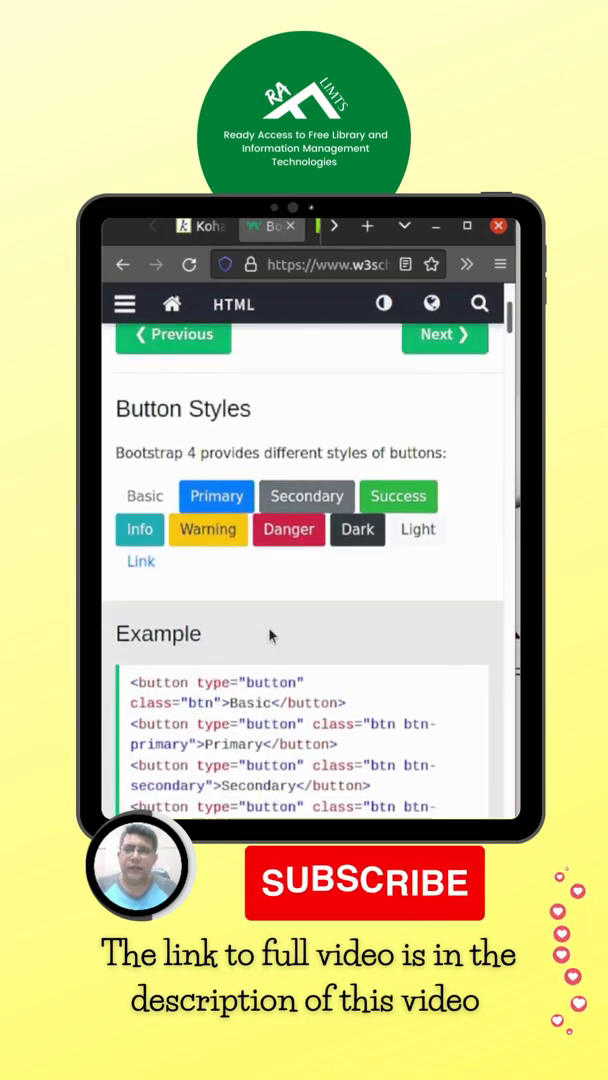
scroll("down", 3)
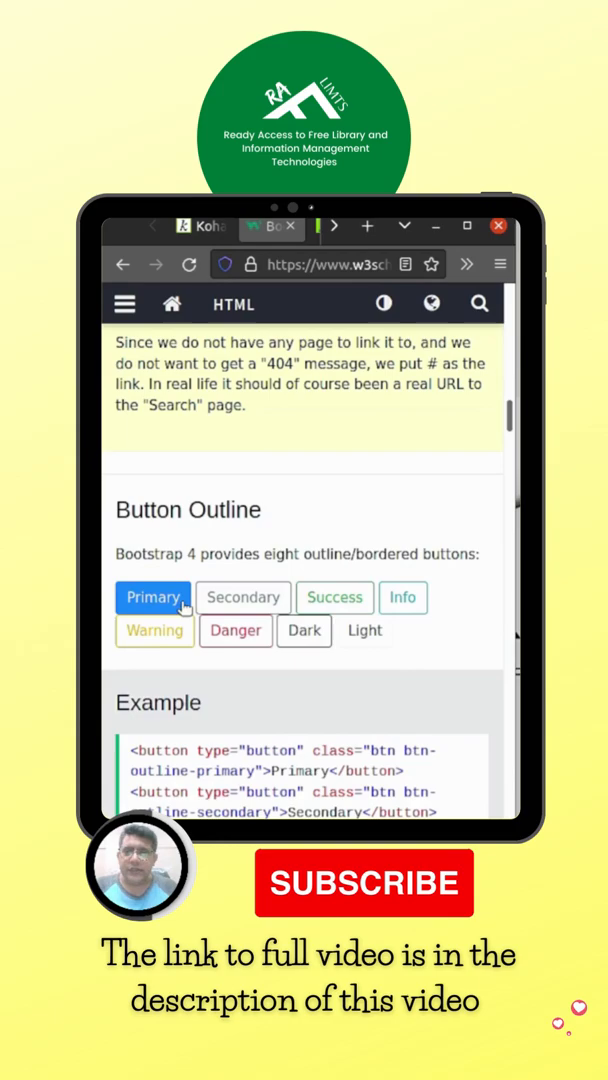
scroll("down", 3)
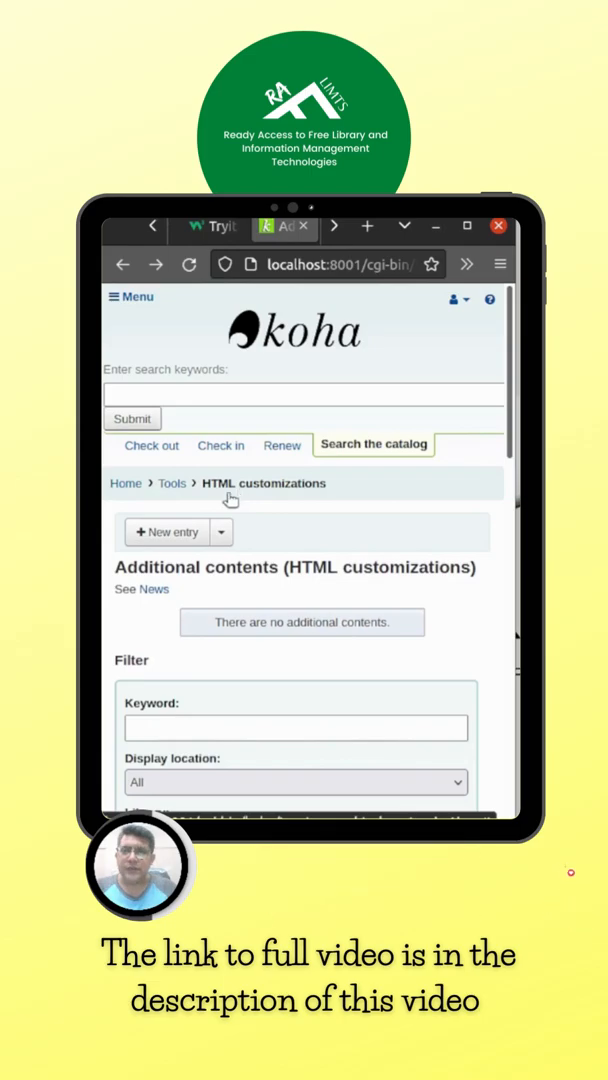
- Start a new 'Links' HTML customization with 'Important Links' heading and Primary1 outline button, then return to the OPAC
left_click(168, 532)
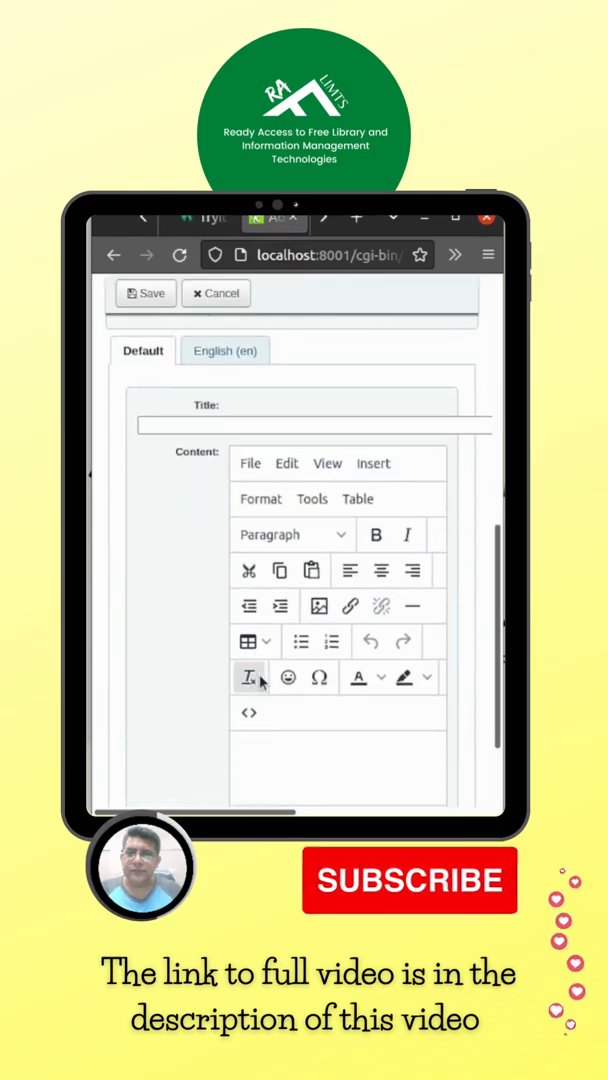
scroll("down", 3)
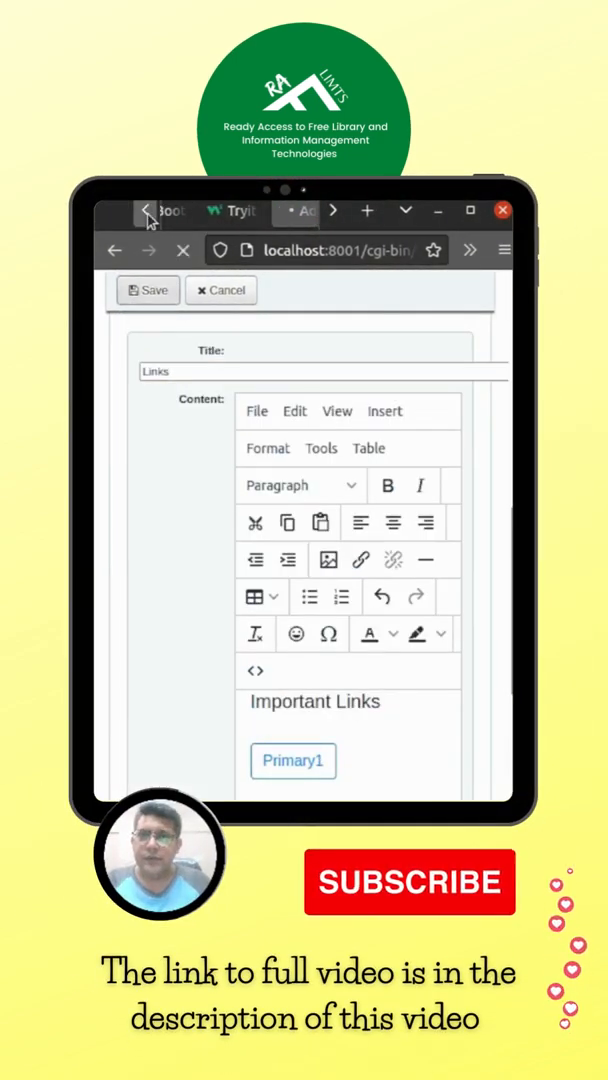
left_click(190, 212)
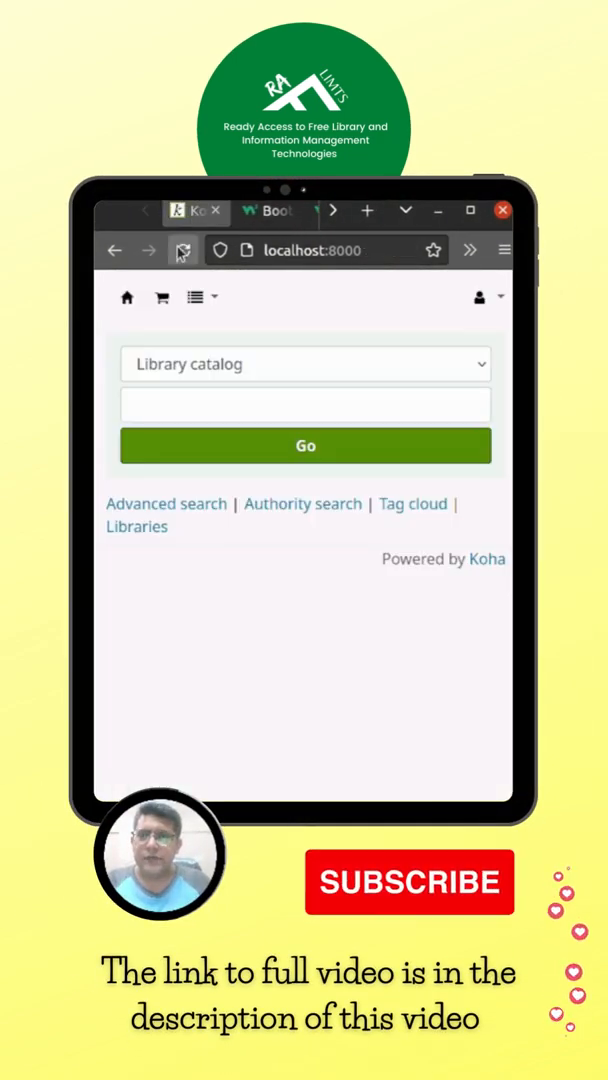